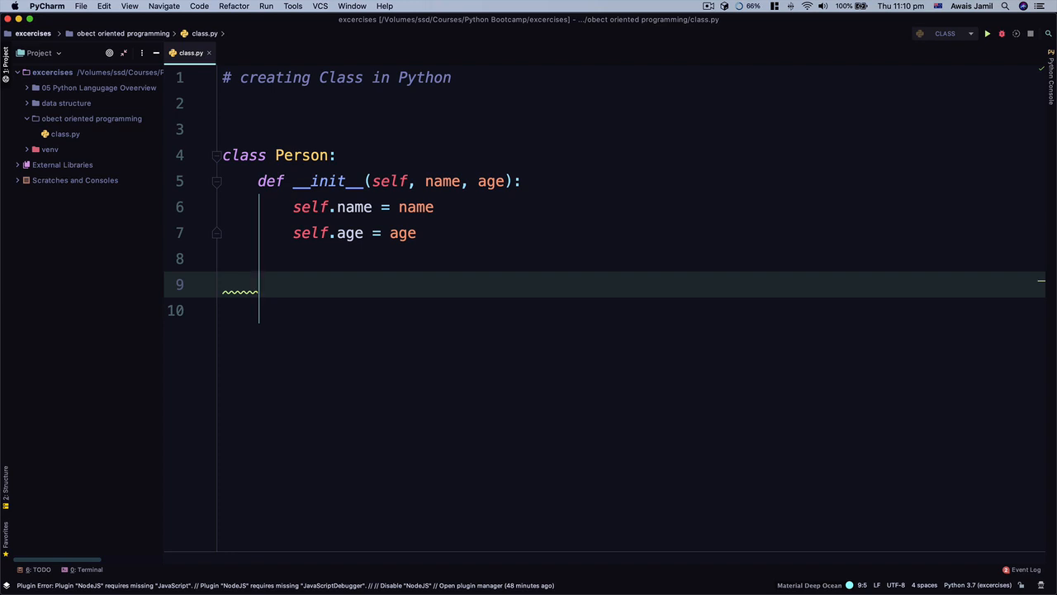
Step: Define birthday(self) in the Person class with body self.age += 1
type("d")
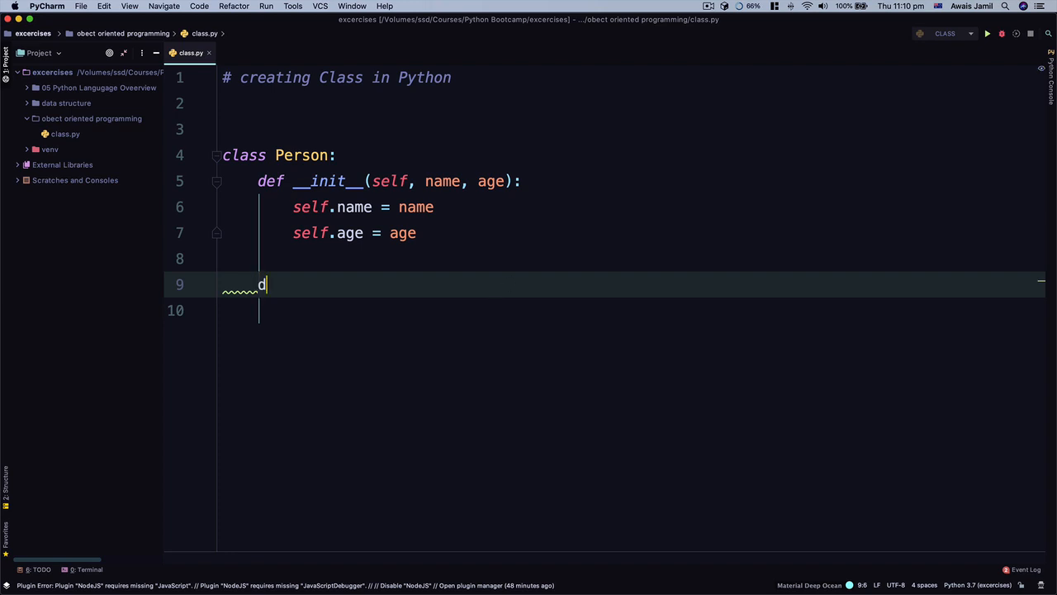
type("ef")
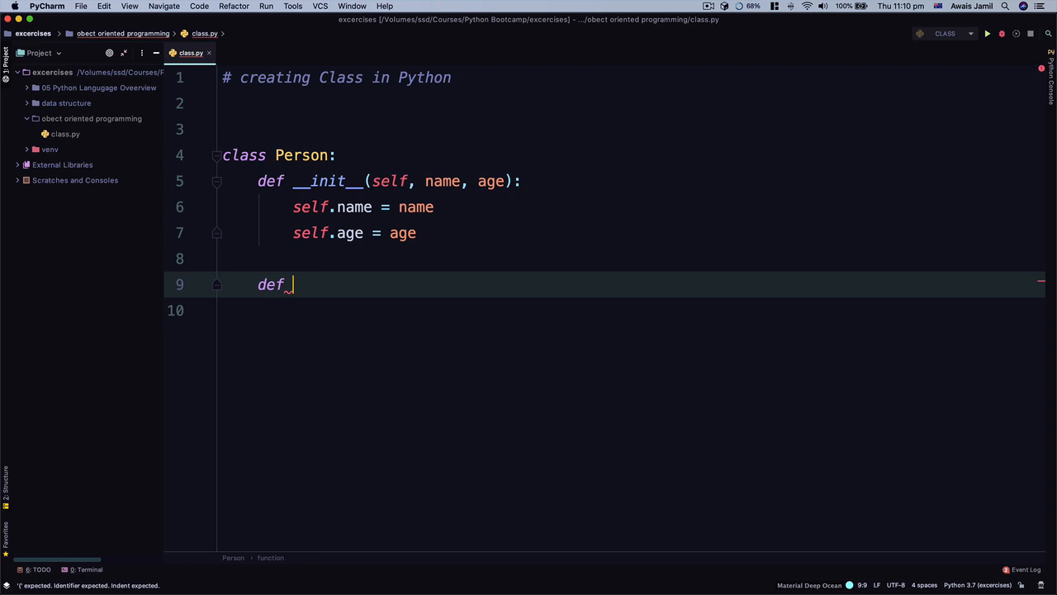
type("birthday(self):")
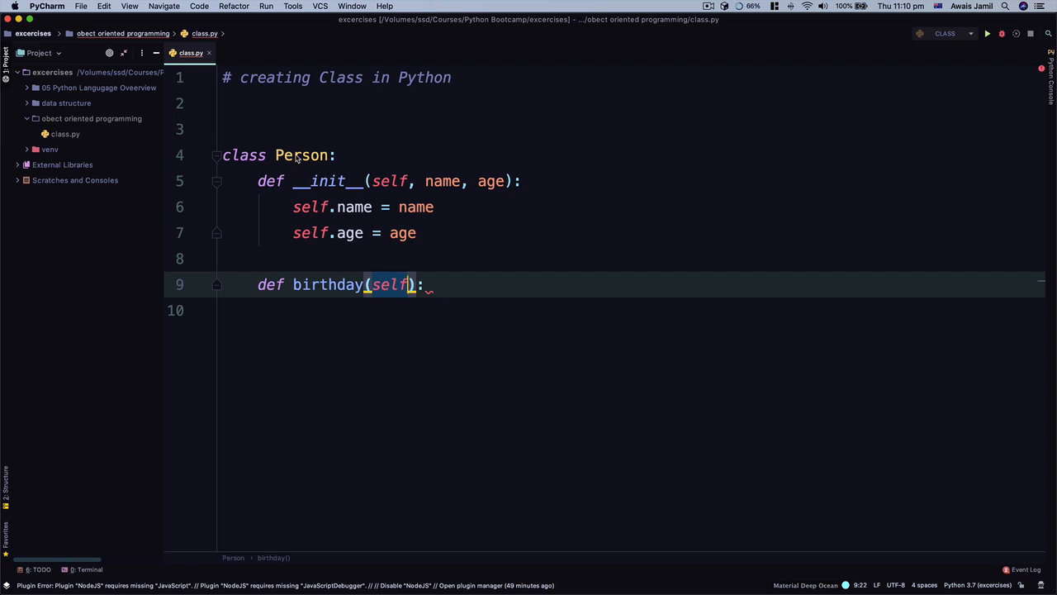
key("enter")
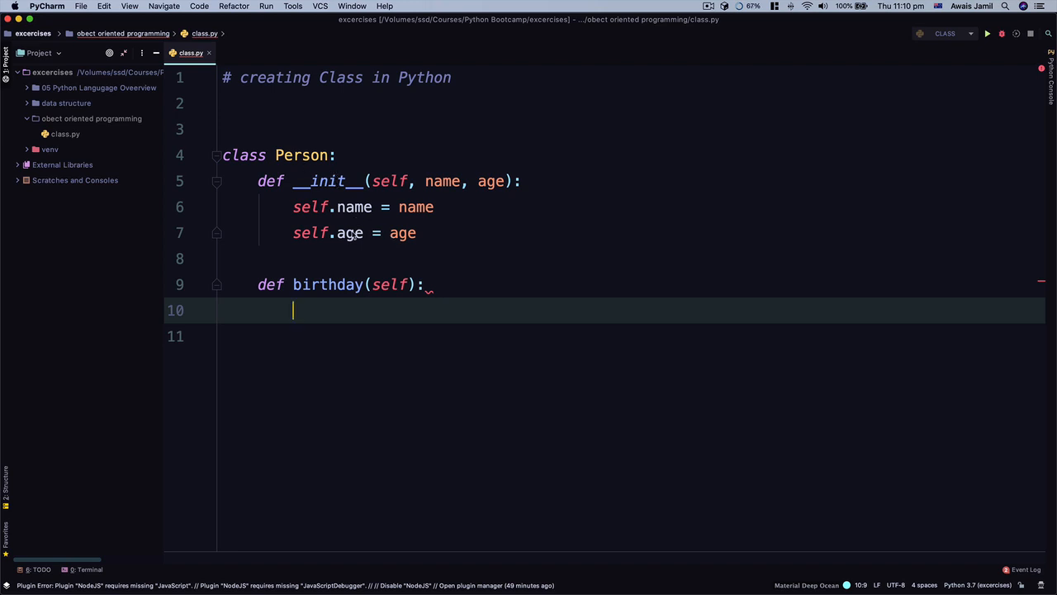
type("sef")
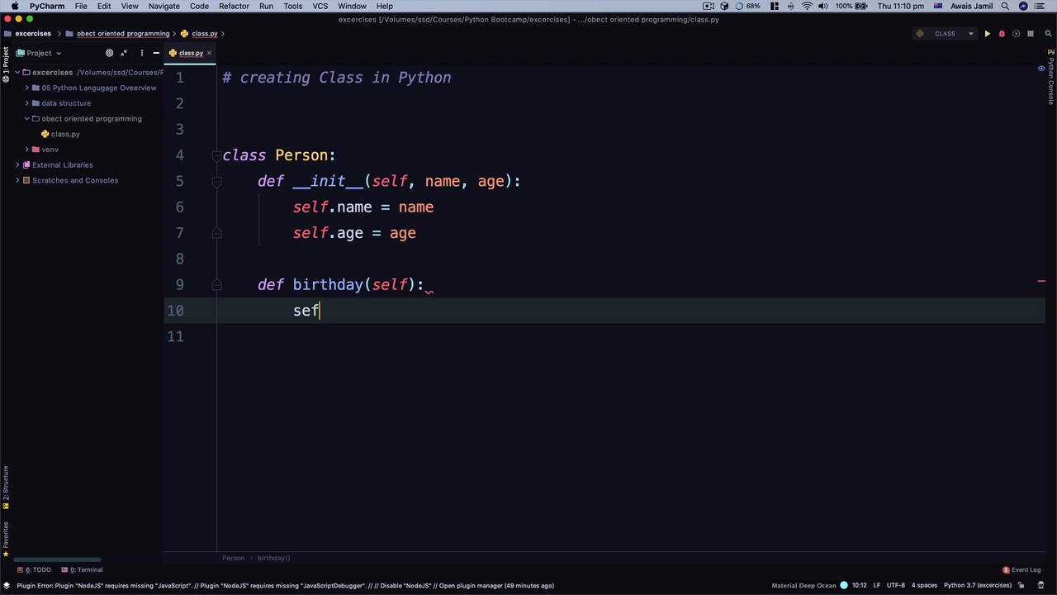
type("lf.")
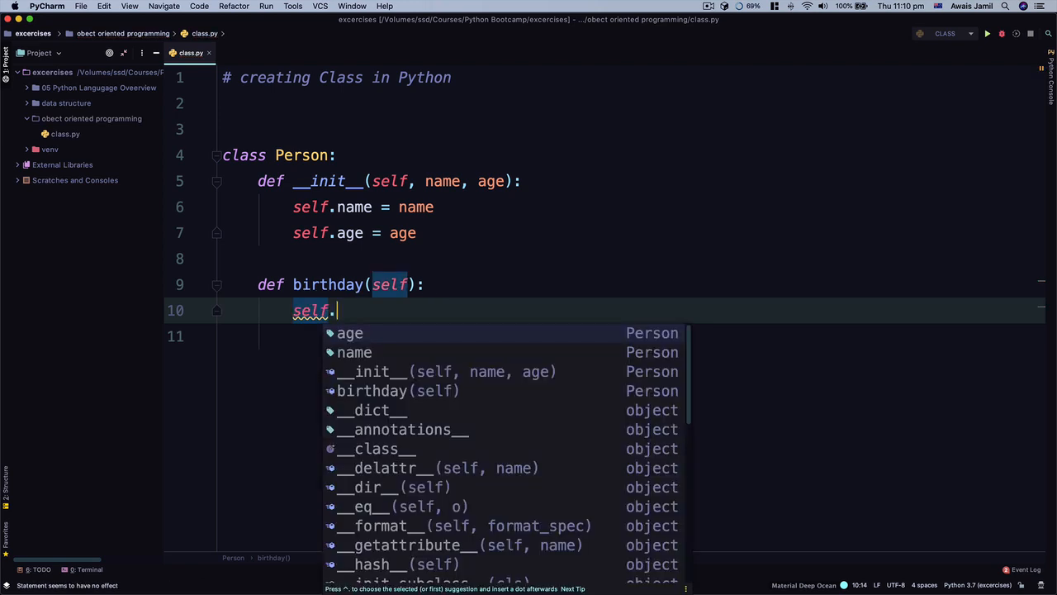
type("gae")
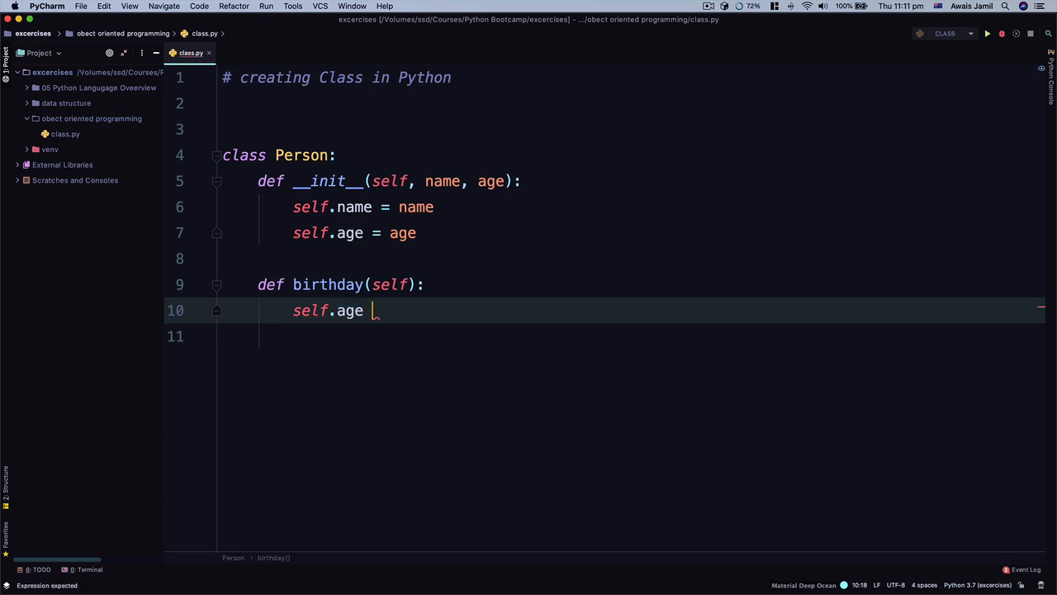
type("+= 1")
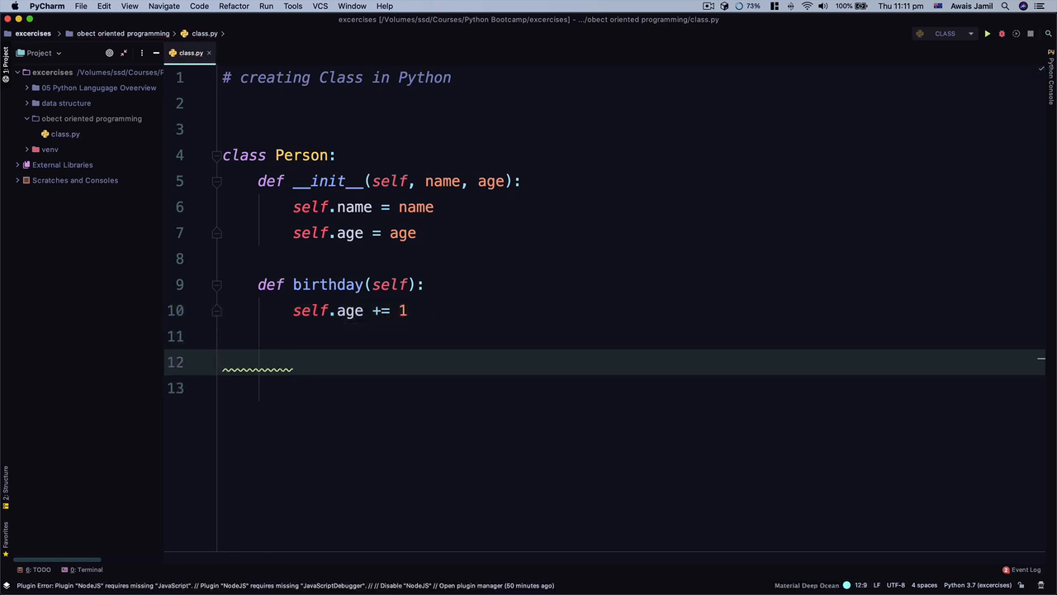
Step: Create jack = Person('Jack', 35) below the class and print jack
type("jack =")
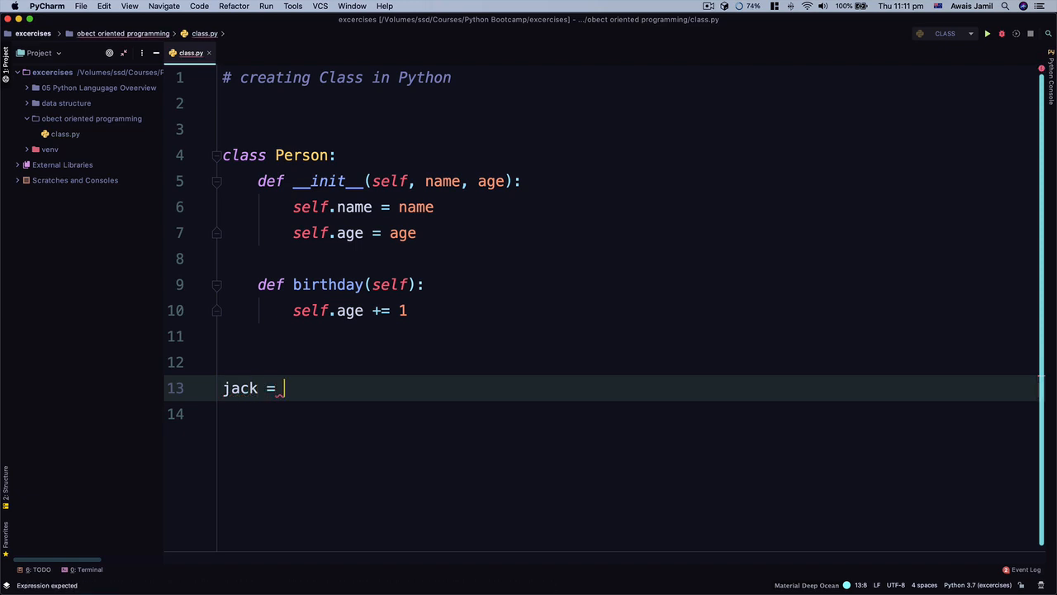
type("Person()")
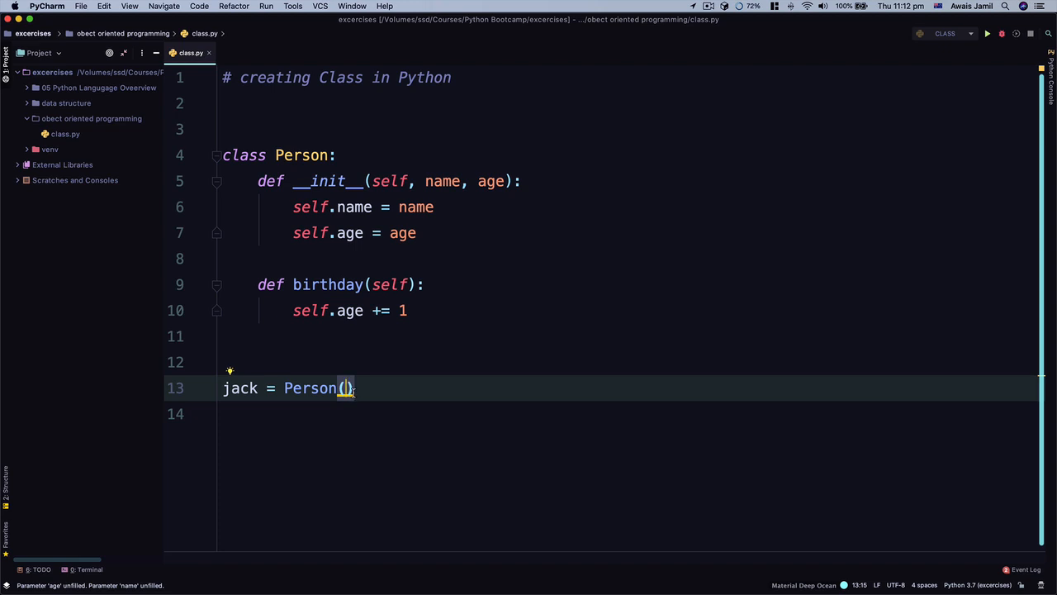
type("'Jack',")
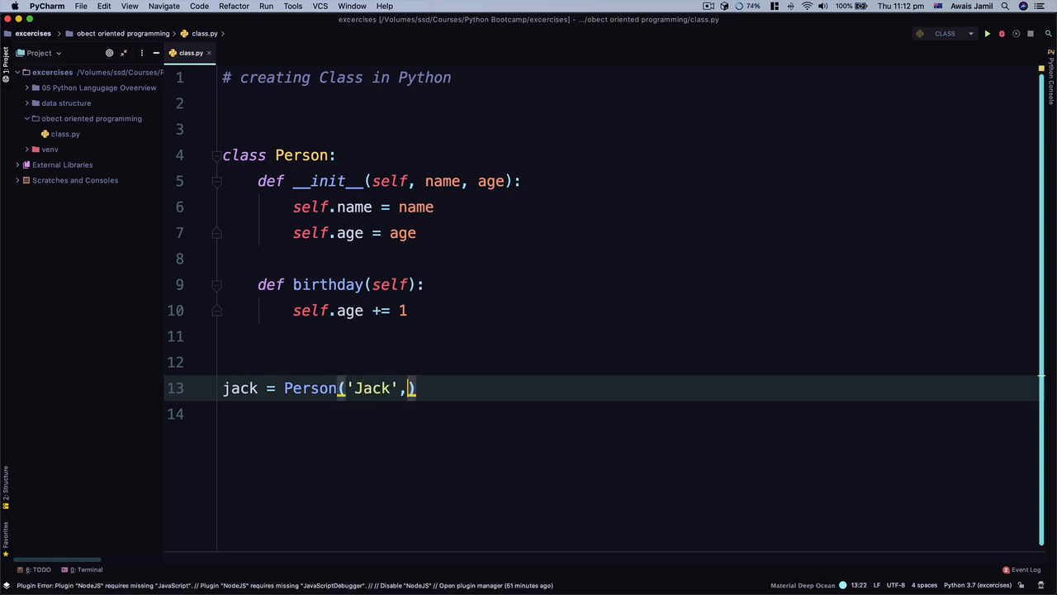
type("35")
left_click(628, 413)
type("print(jack)")
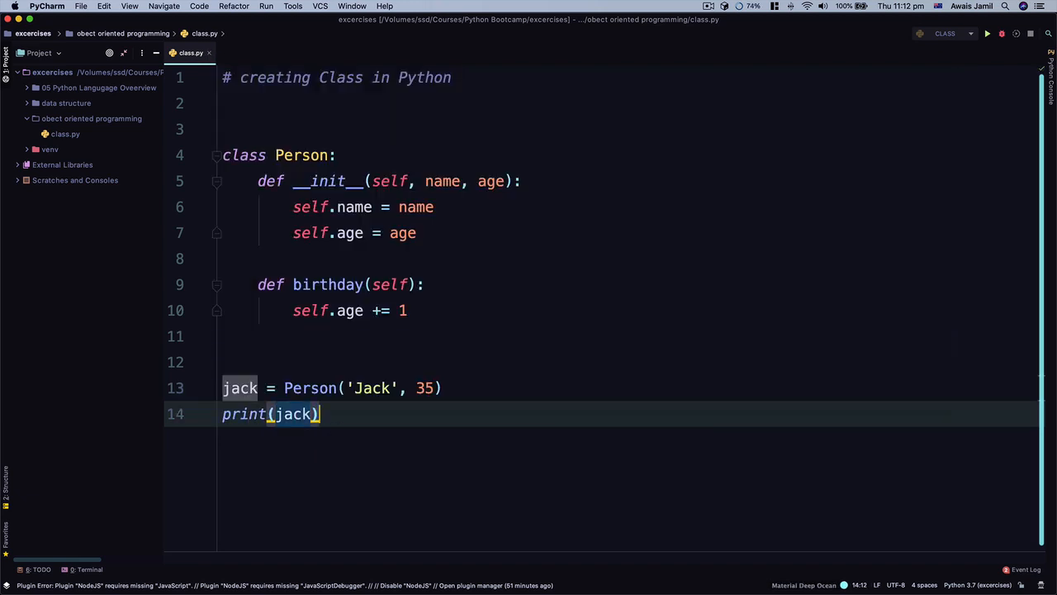
Step: Run the script to see the default Person output, then change the print to jack.age
left_click(987, 33)
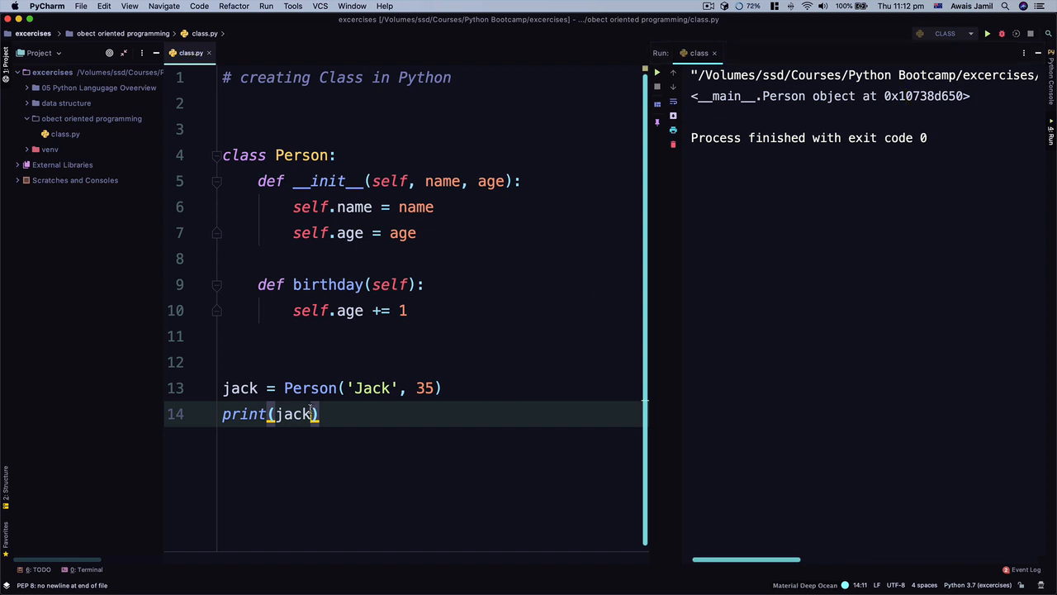
type(".age")
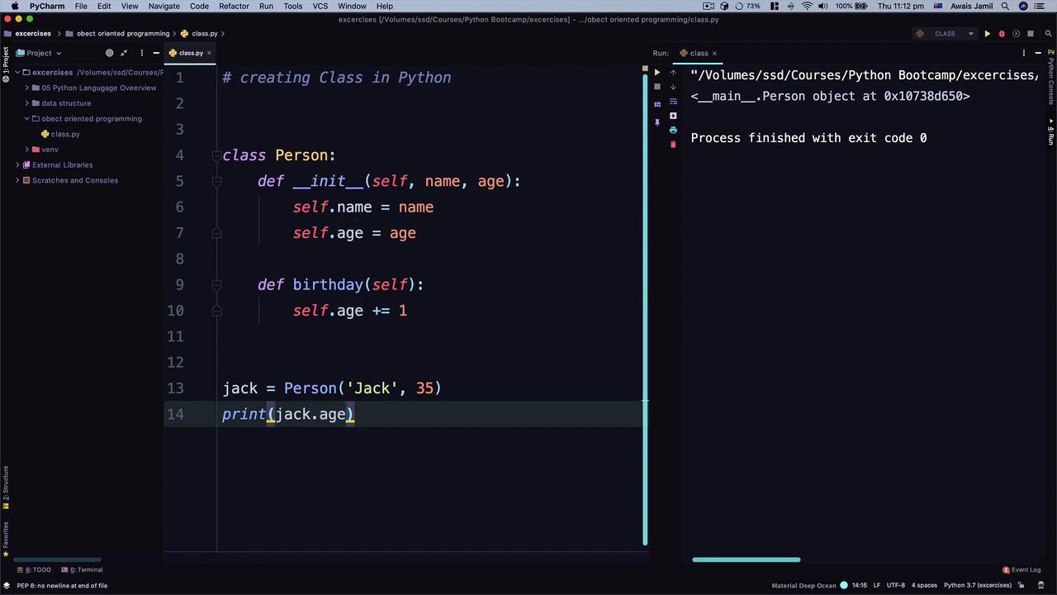
Step: Rerun the script so the console shows jack's age of 35
left_click(988, 33)
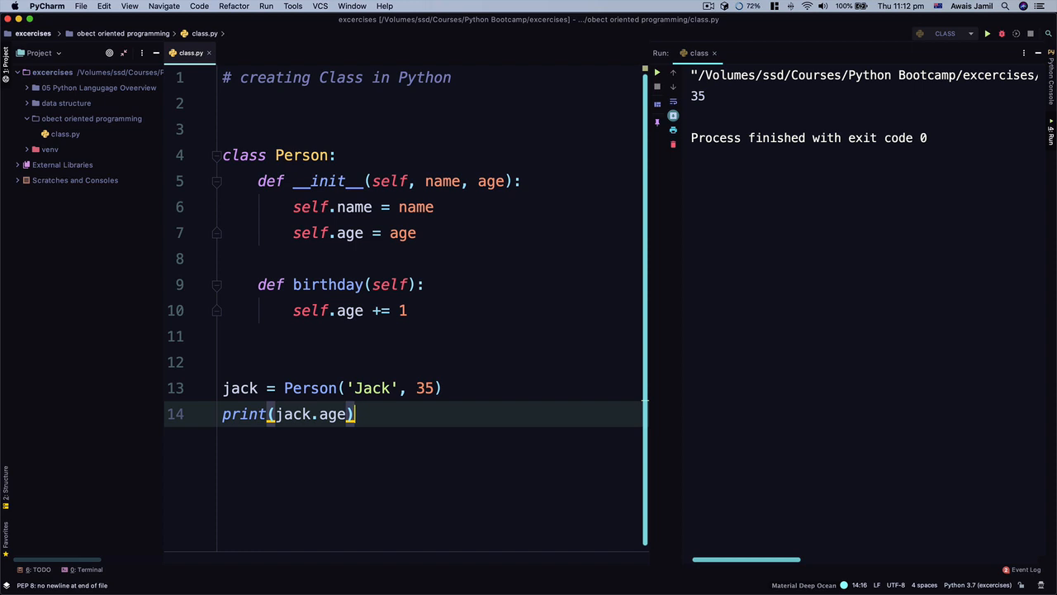
mouse_move(383, 368)
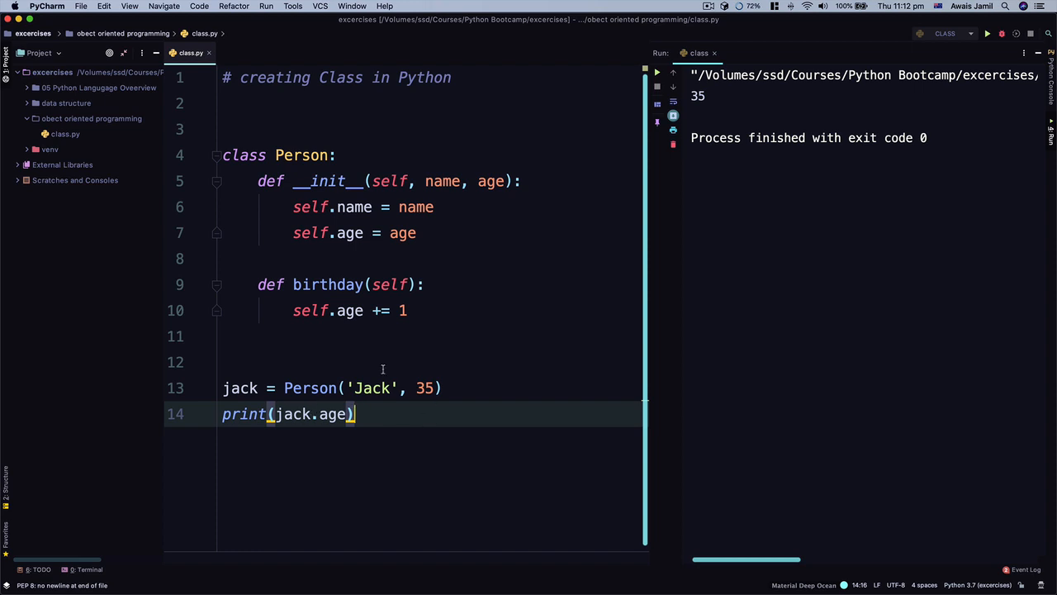
double_click(327, 284)
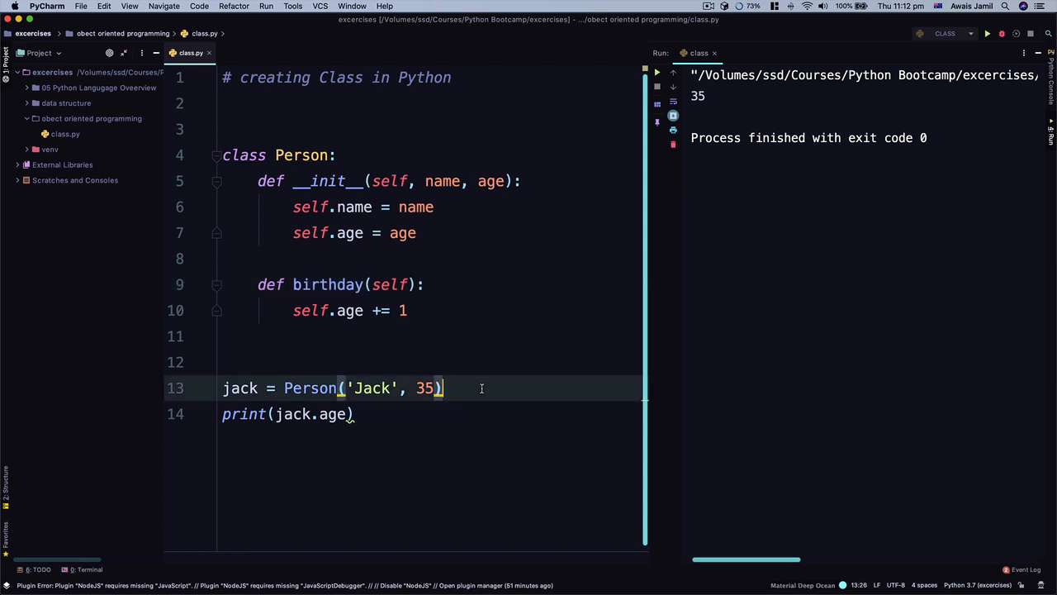
Step: Insert a jack.birthday() call between jack's creation and the print line
type("ja")
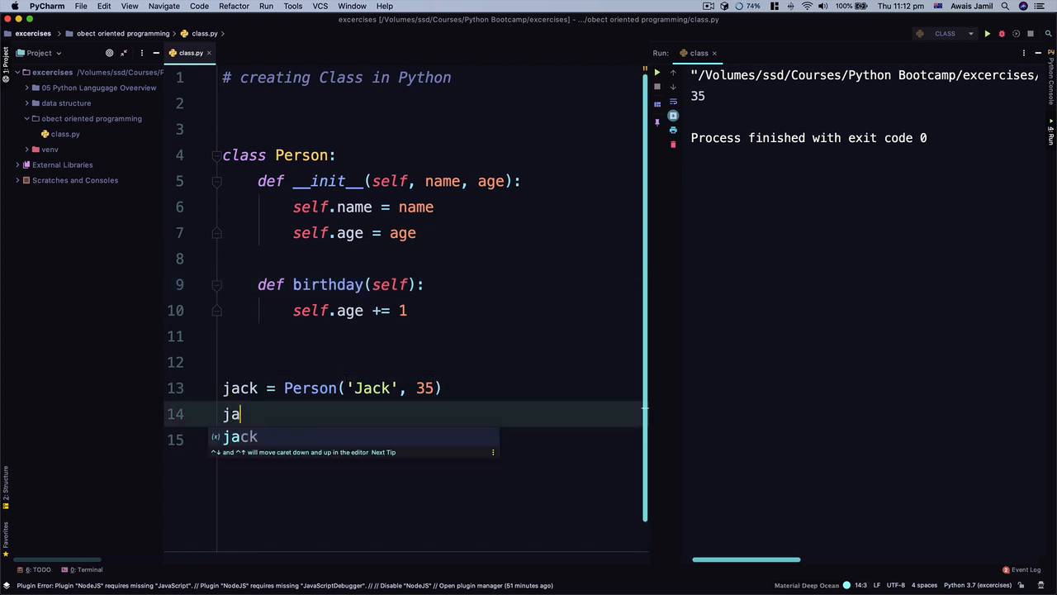
type("ck.birthday()")
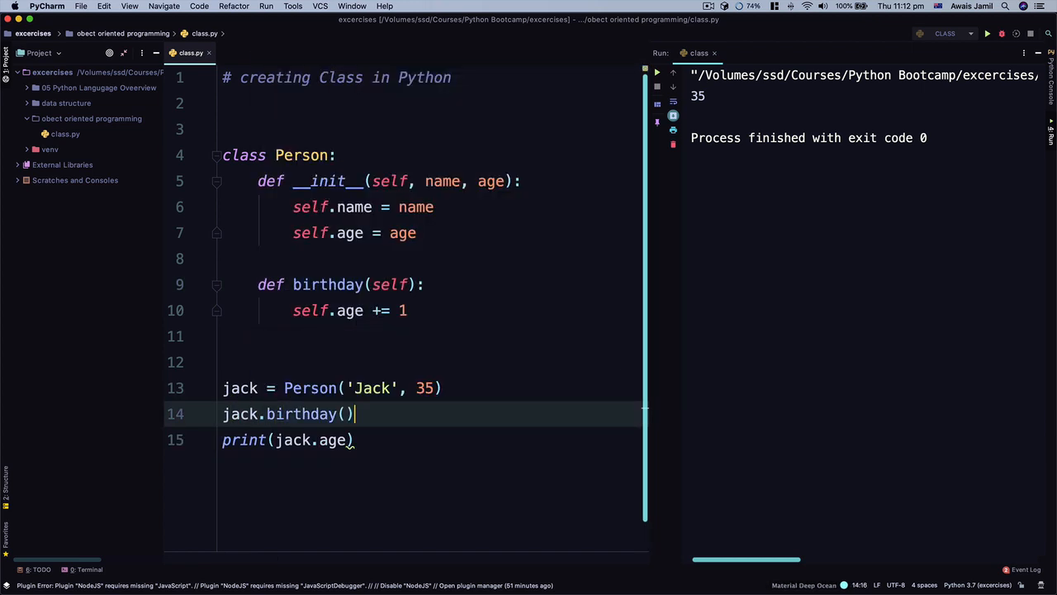